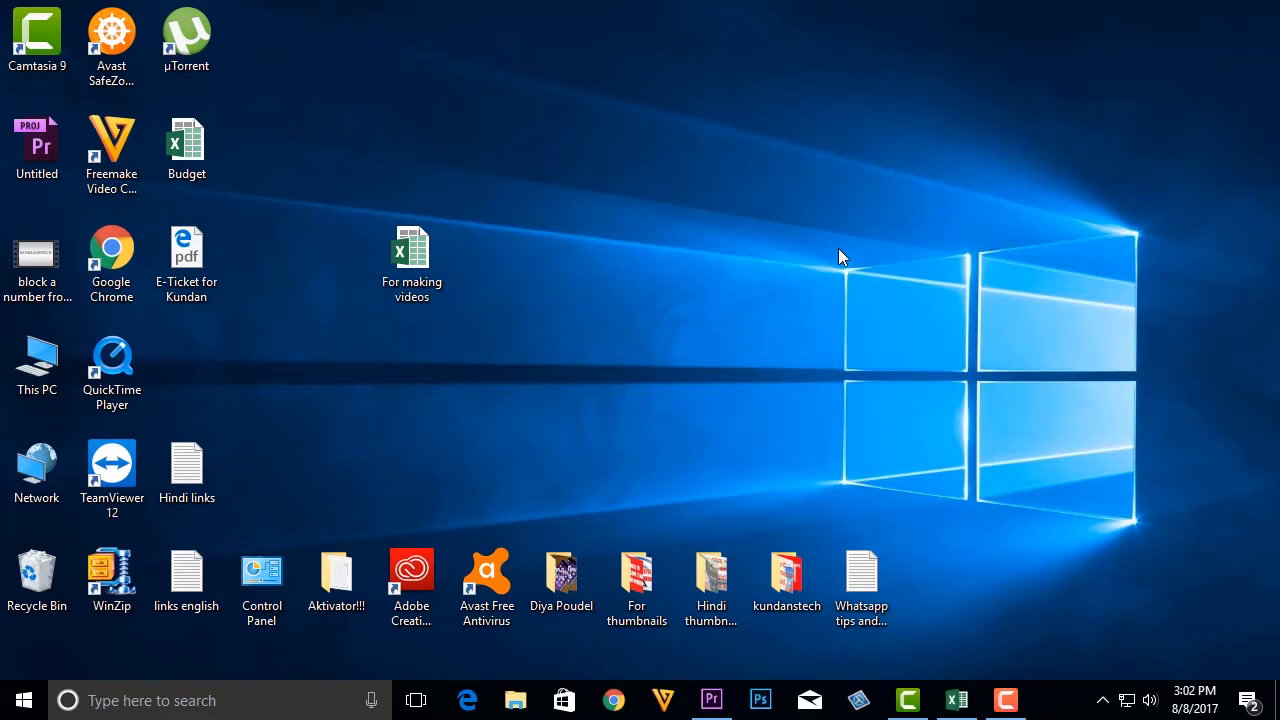
# Step: Launch Adobe Premiere Pro CC 2015 from the taskbar icon
pyautogui.click(711, 699)
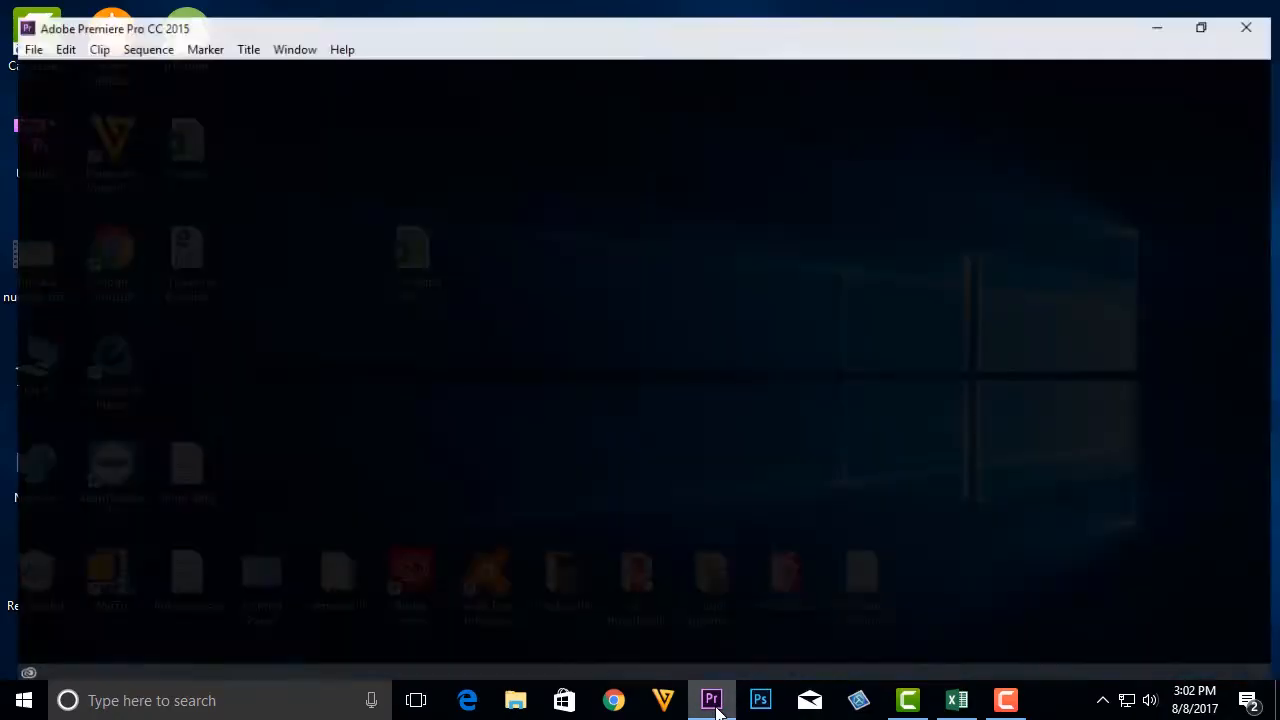
# Step: Create a new project with default settings, overwriting the existing Untitled project on the Desktop
pyautogui.click(33, 49)
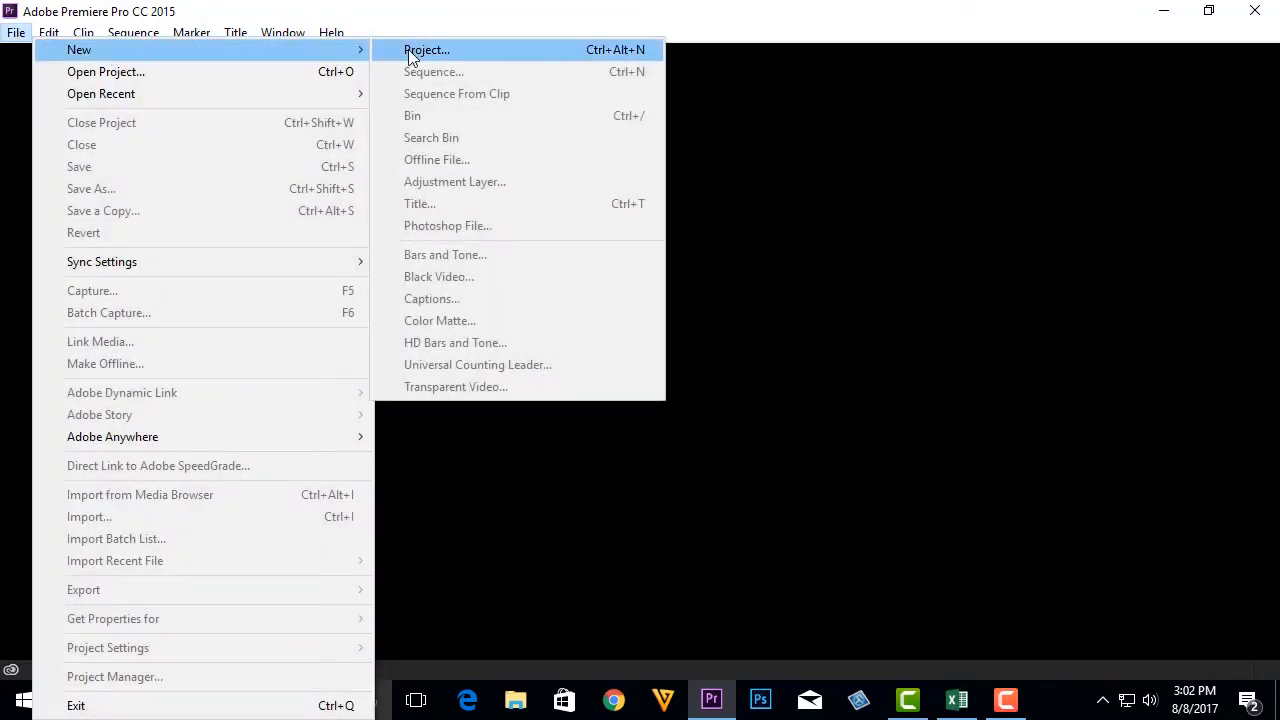
pyautogui.click(426, 50)
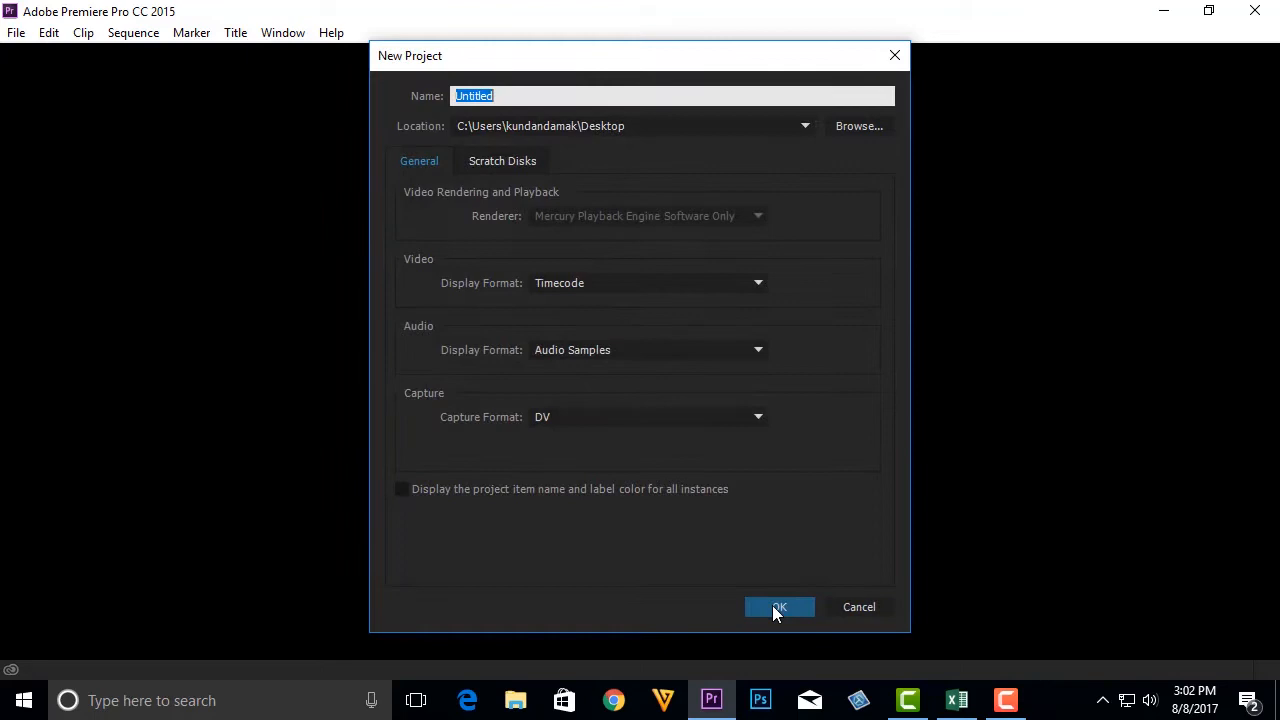
pyautogui.click(779, 606)
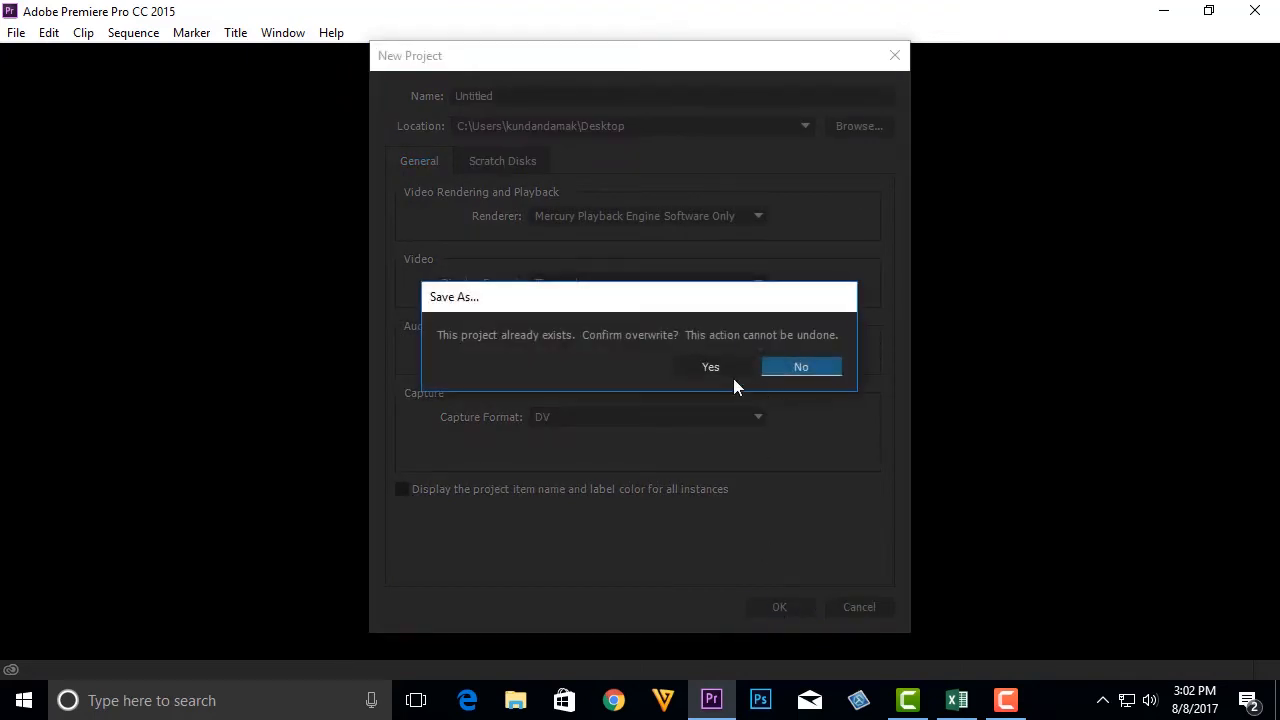
pyautogui.moveTo(472, 305)
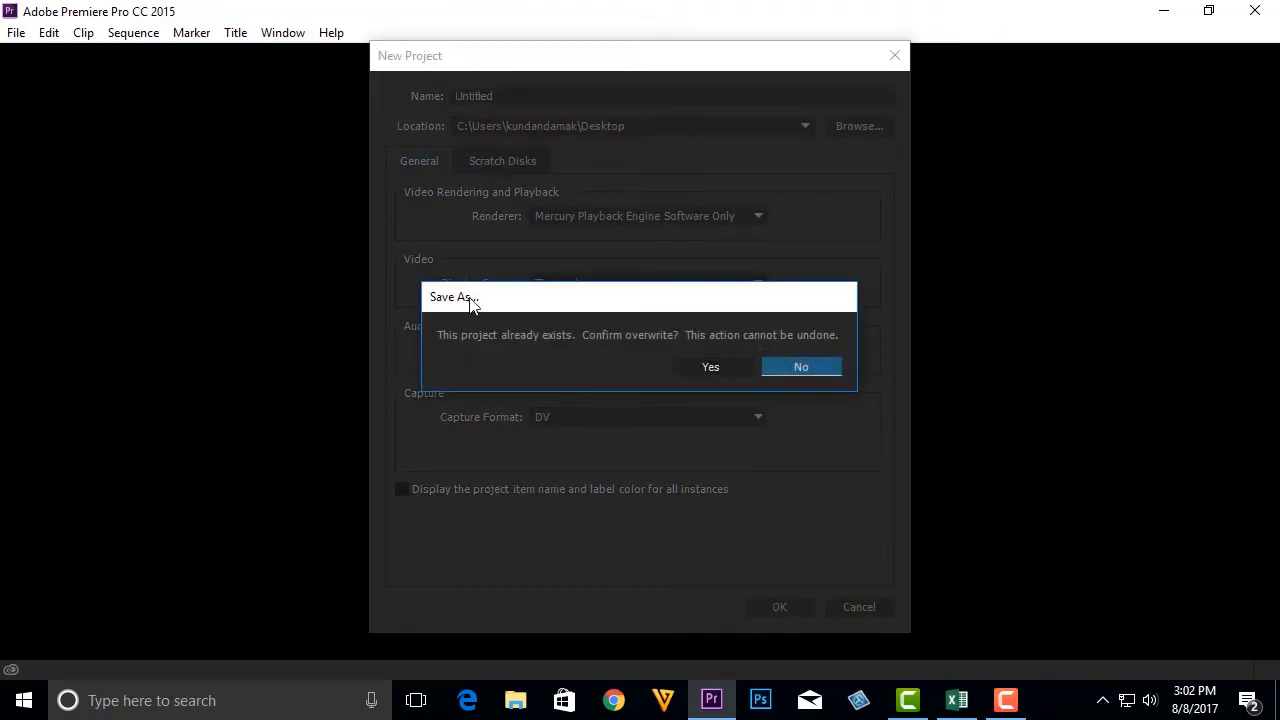
pyautogui.moveTo(512, 225)
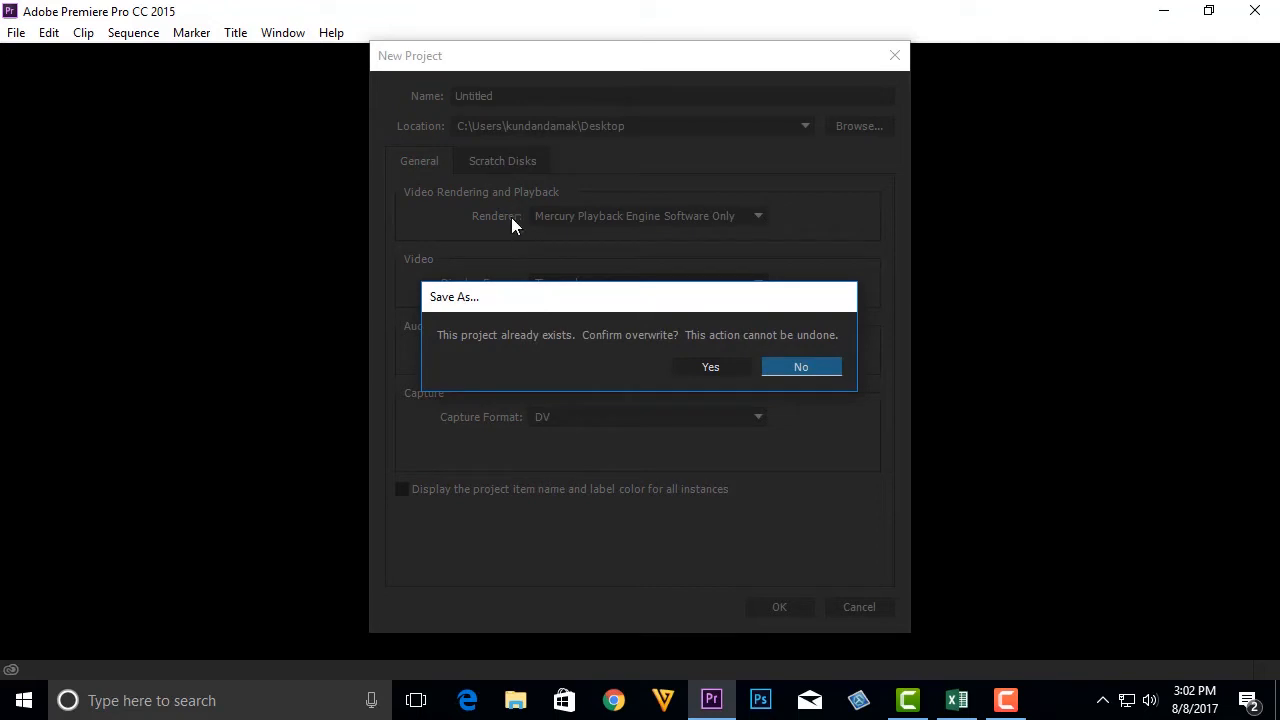
pyautogui.moveTo(480, 107)
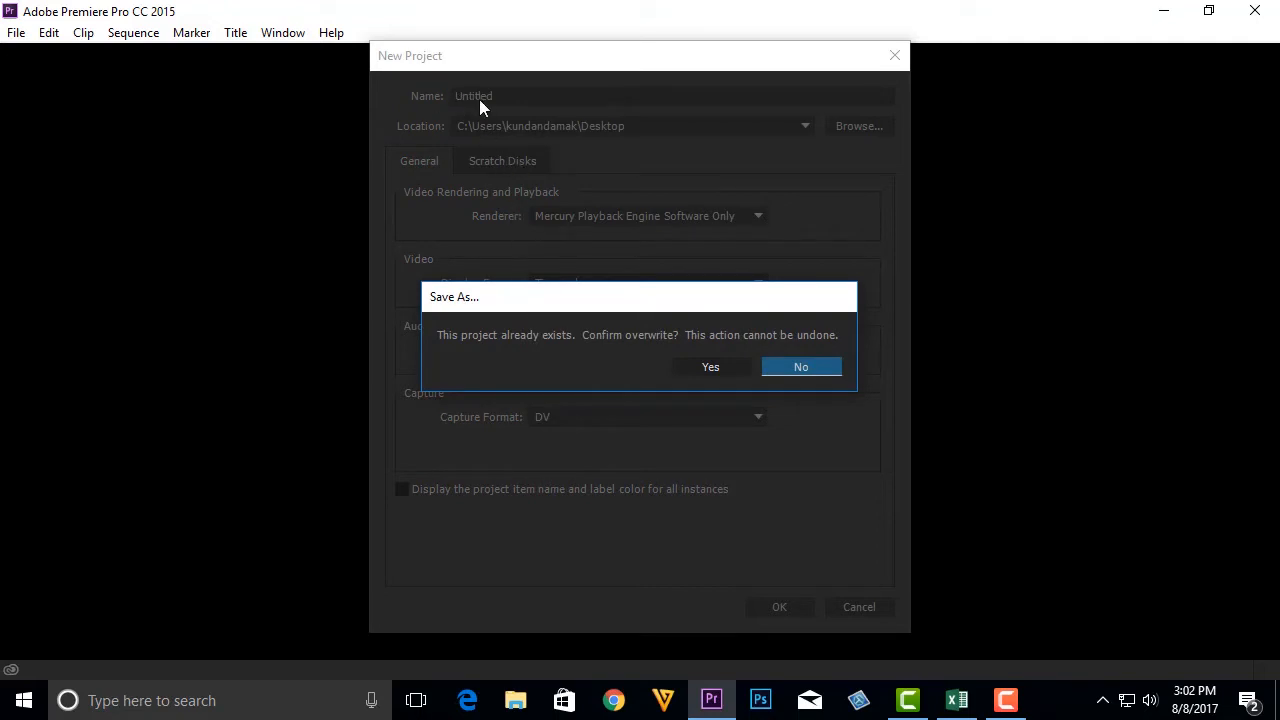
pyautogui.click(710, 366)
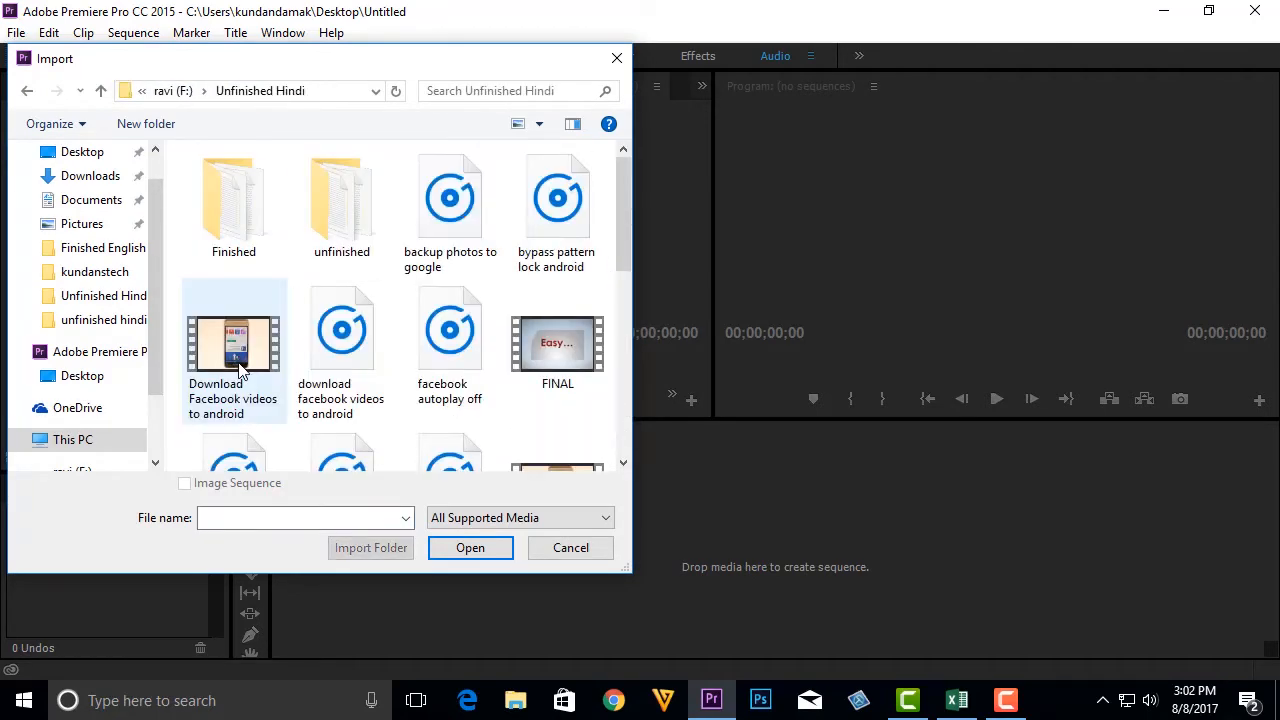
# Step: Import the Download Facebook videos to android video and its mp3 audio file
pyautogui.click(470, 547)
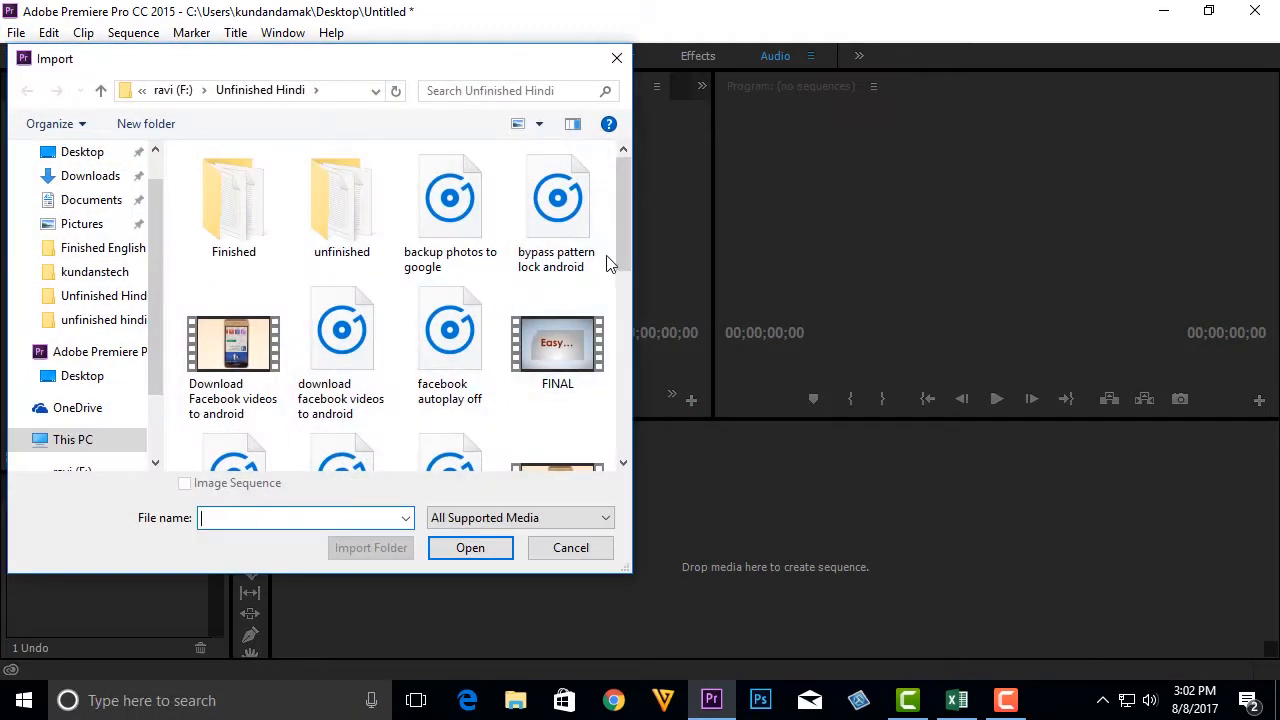
pyautogui.doubleClick(233, 342)
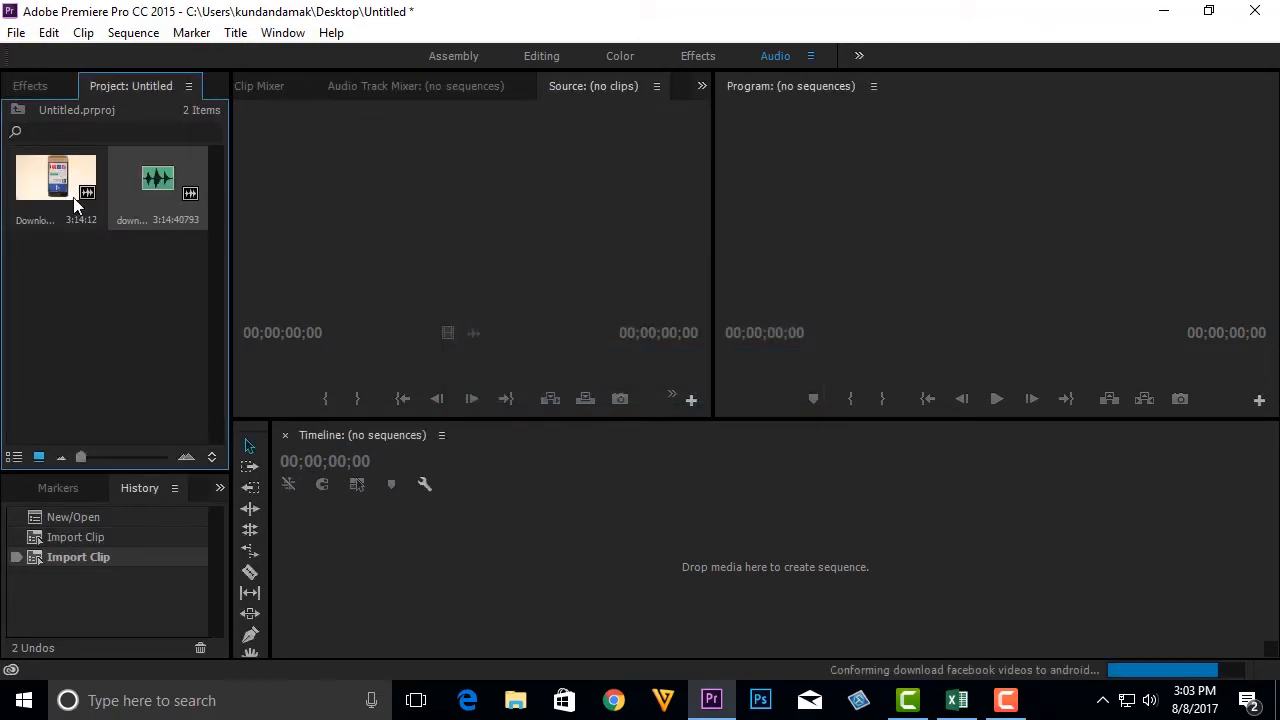
pyautogui.moveTo(113, 304)
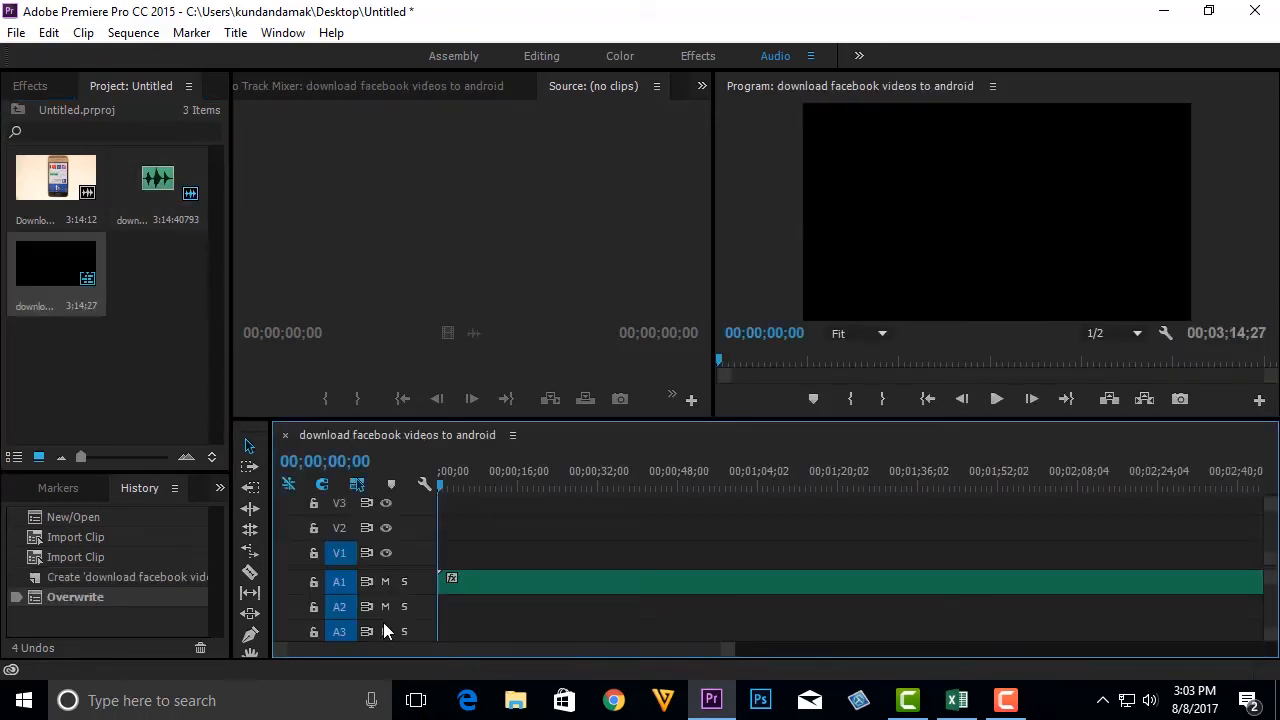
# Step: Expand all timeline tracks to show the audio waveform on A1
pyautogui.click(424, 485)
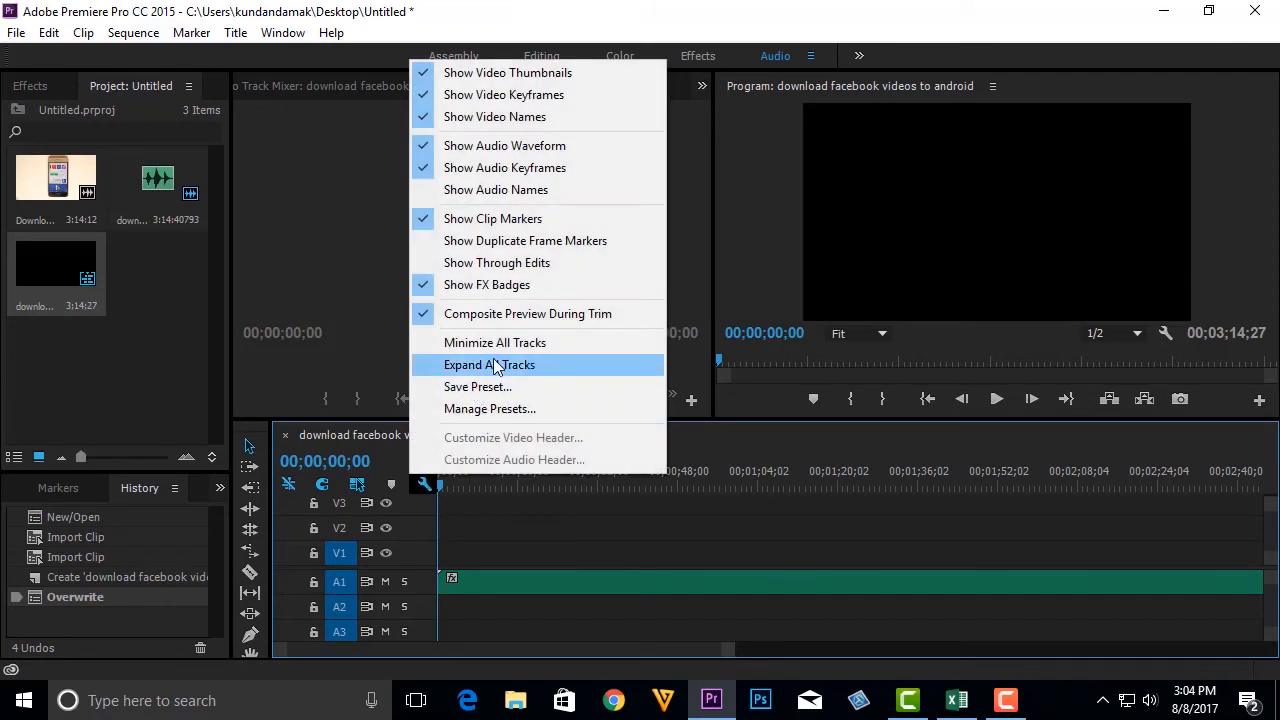
pyautogui.click(489, 364)
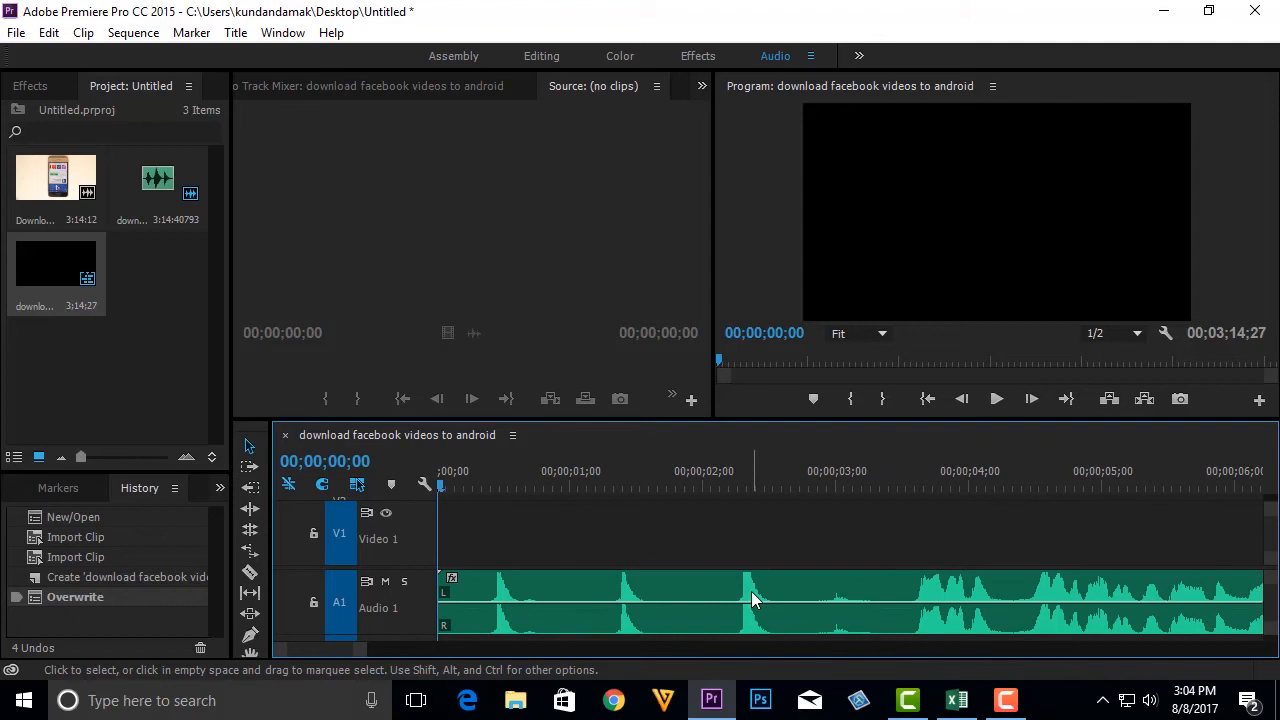
pyautogui.moveTo(755, 600)
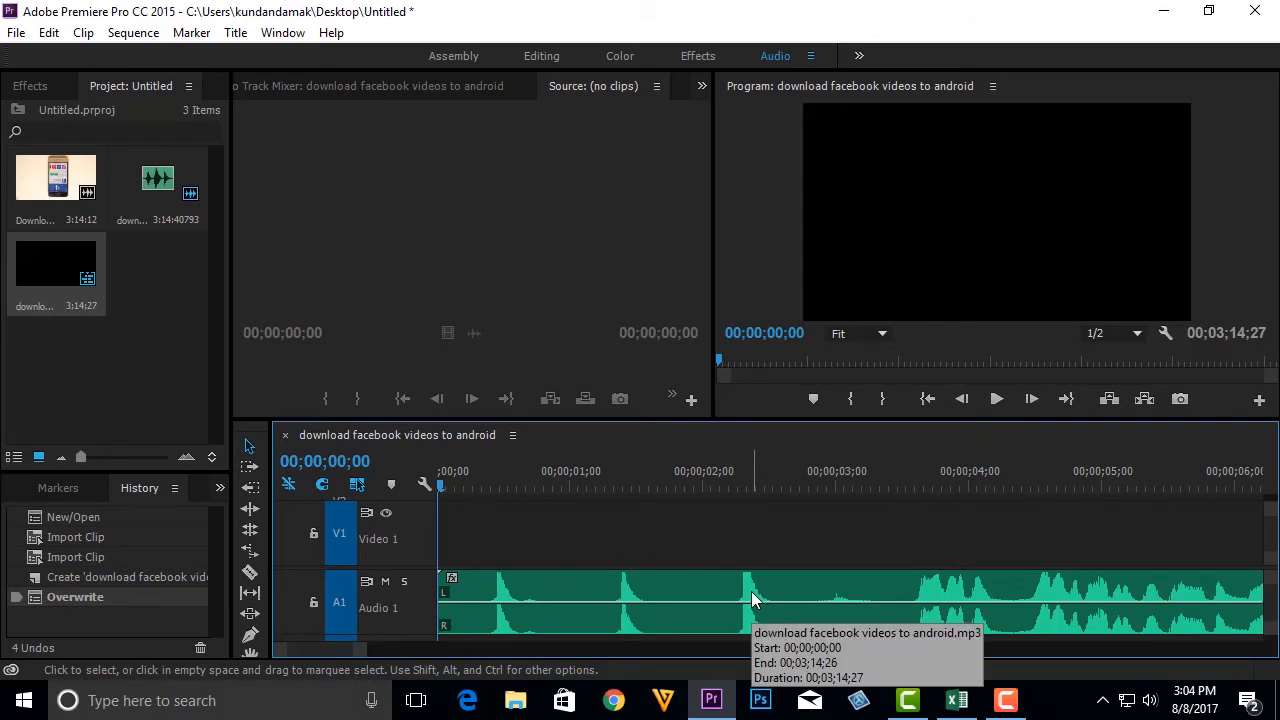
pyautogui.moveTo(505, 600)
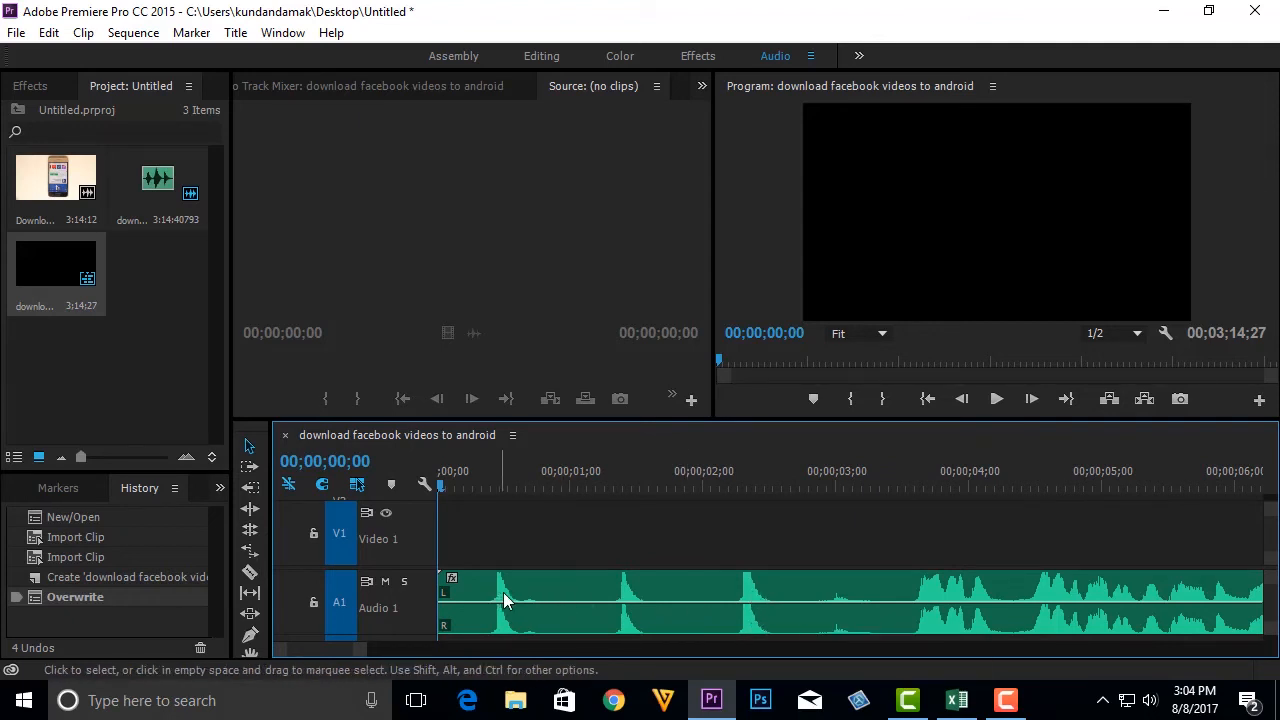
pyautogui.moveTo(518, 625)
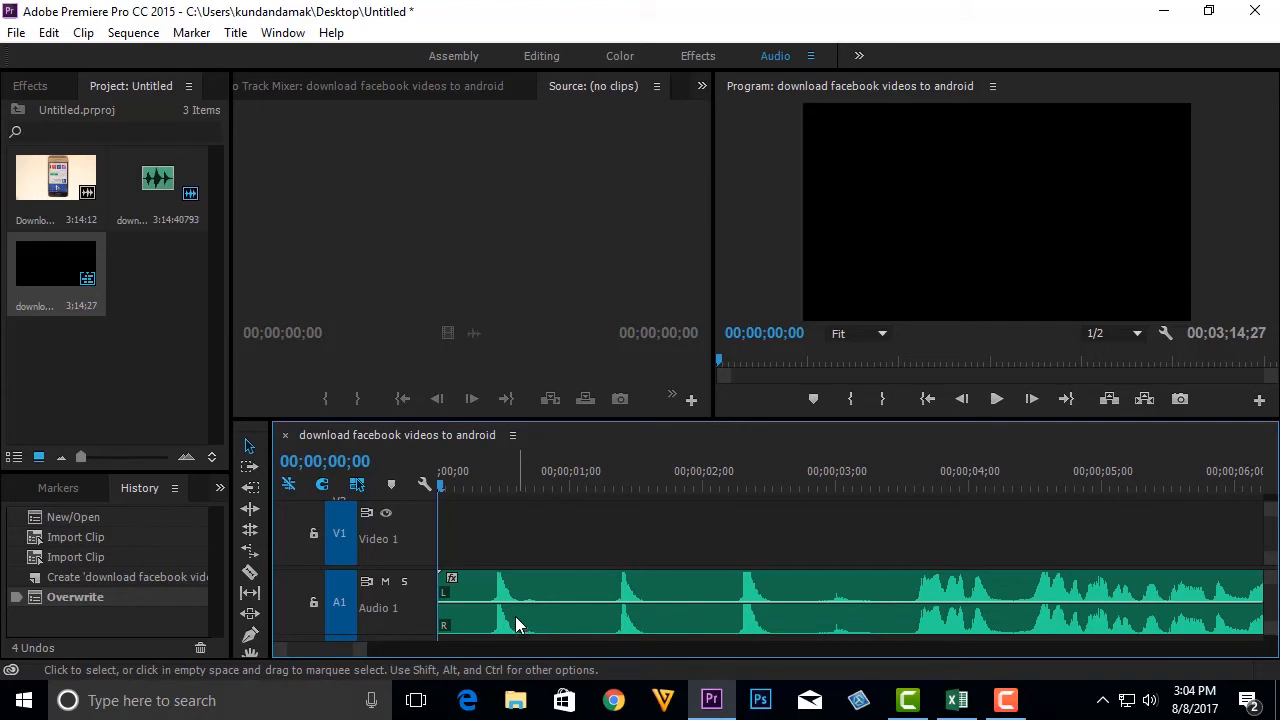
pyautogui.moveTo(513, 613)
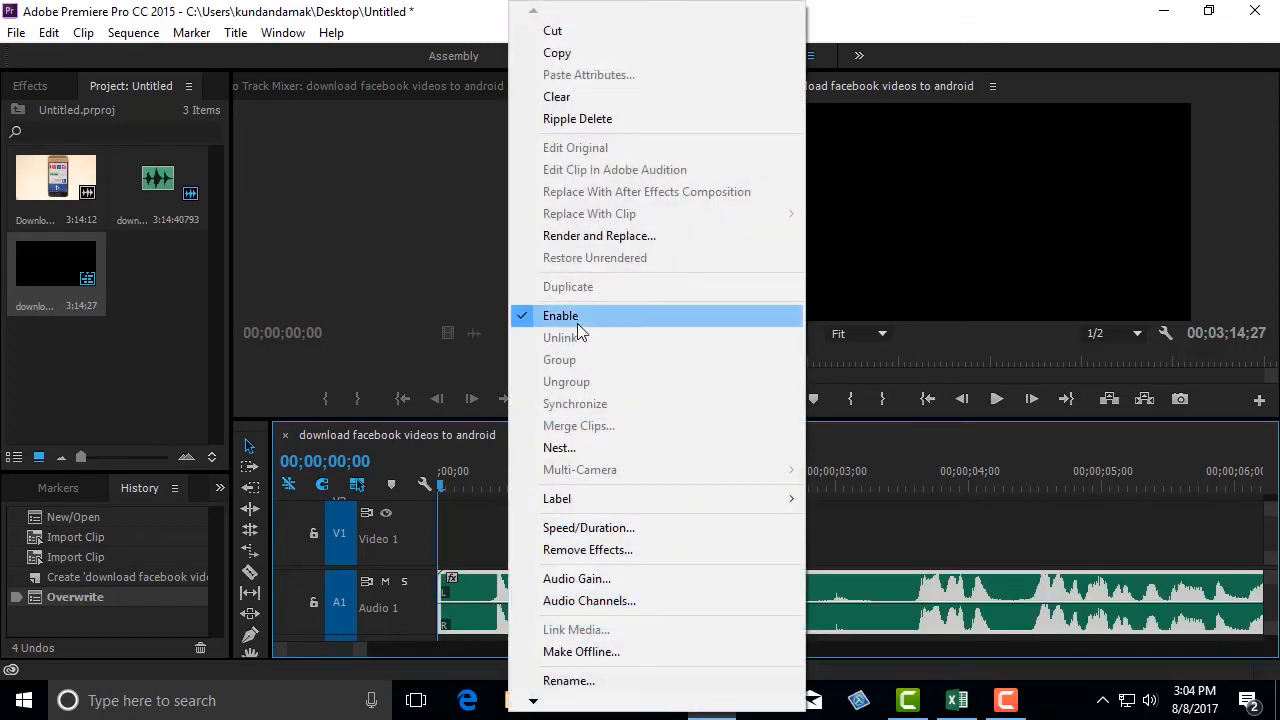
pyautogui.moveTo(588, 527)
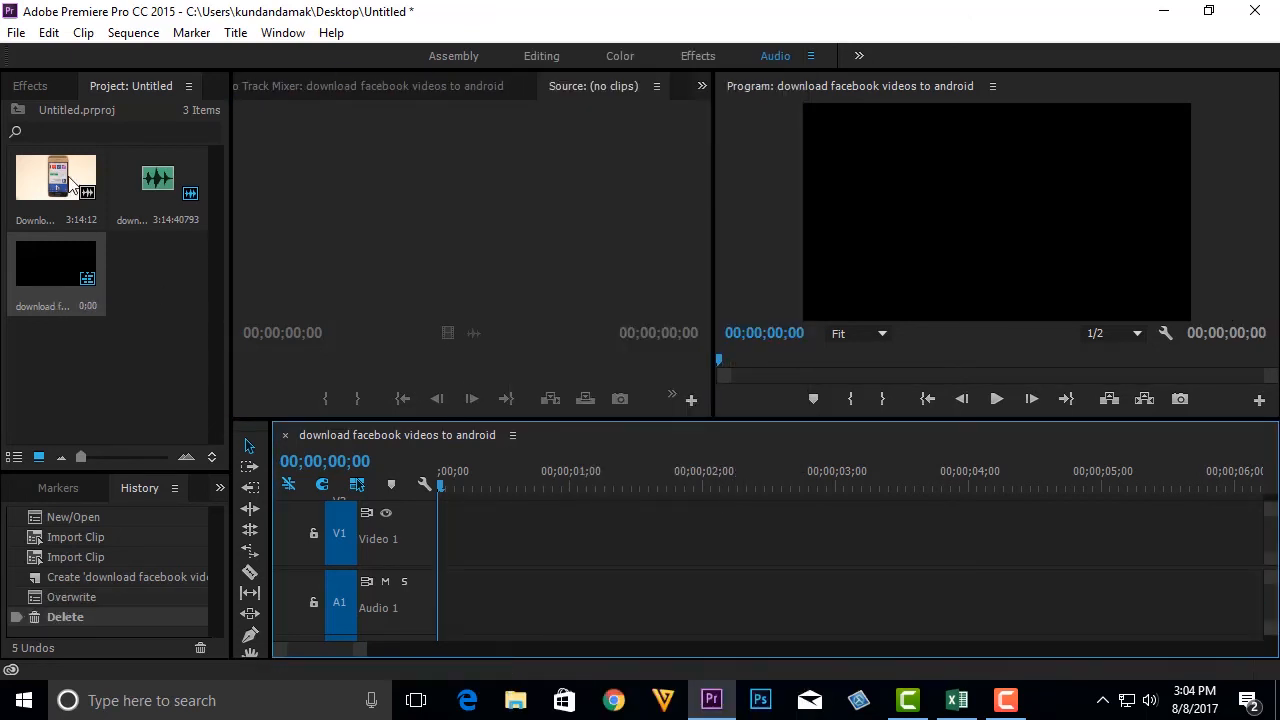
# Step: Select the imported video clip in the Project panel
pyautogui.click(157, 177)
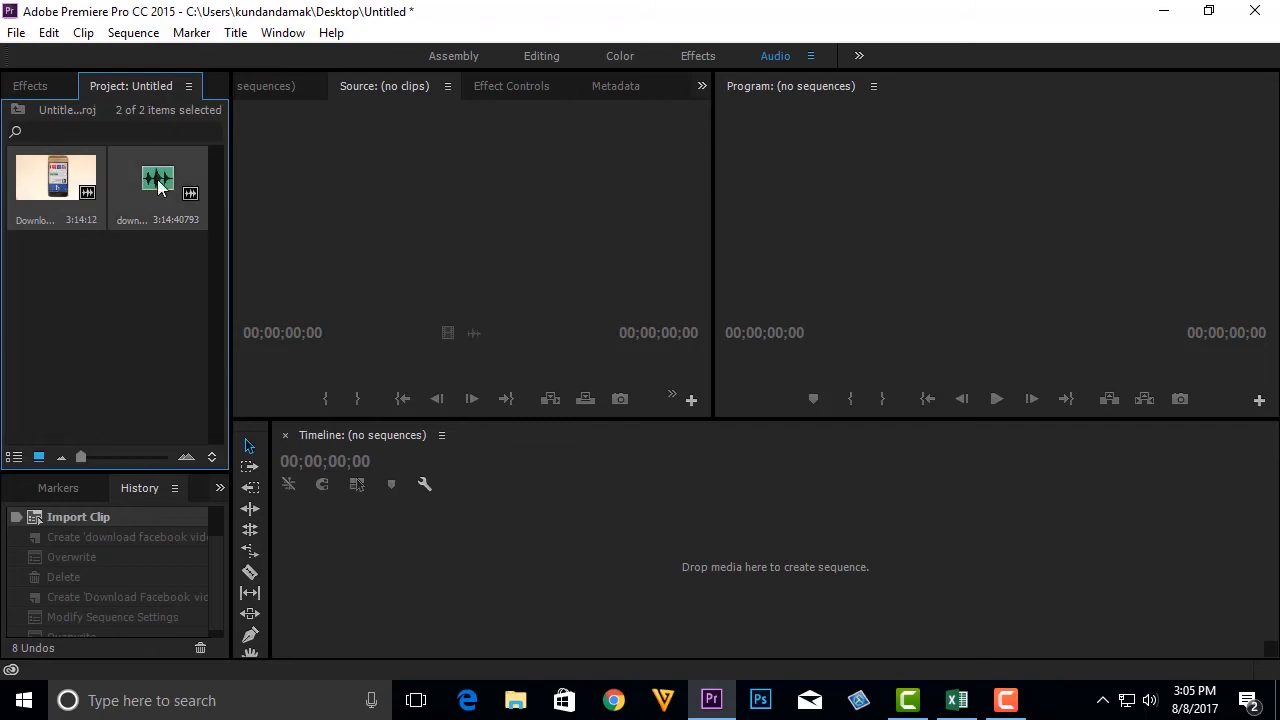
# Step: Merge the video and audio clips, synced by audio, removing audio from the AV clip
pyautogui.rightClick(158, 180)
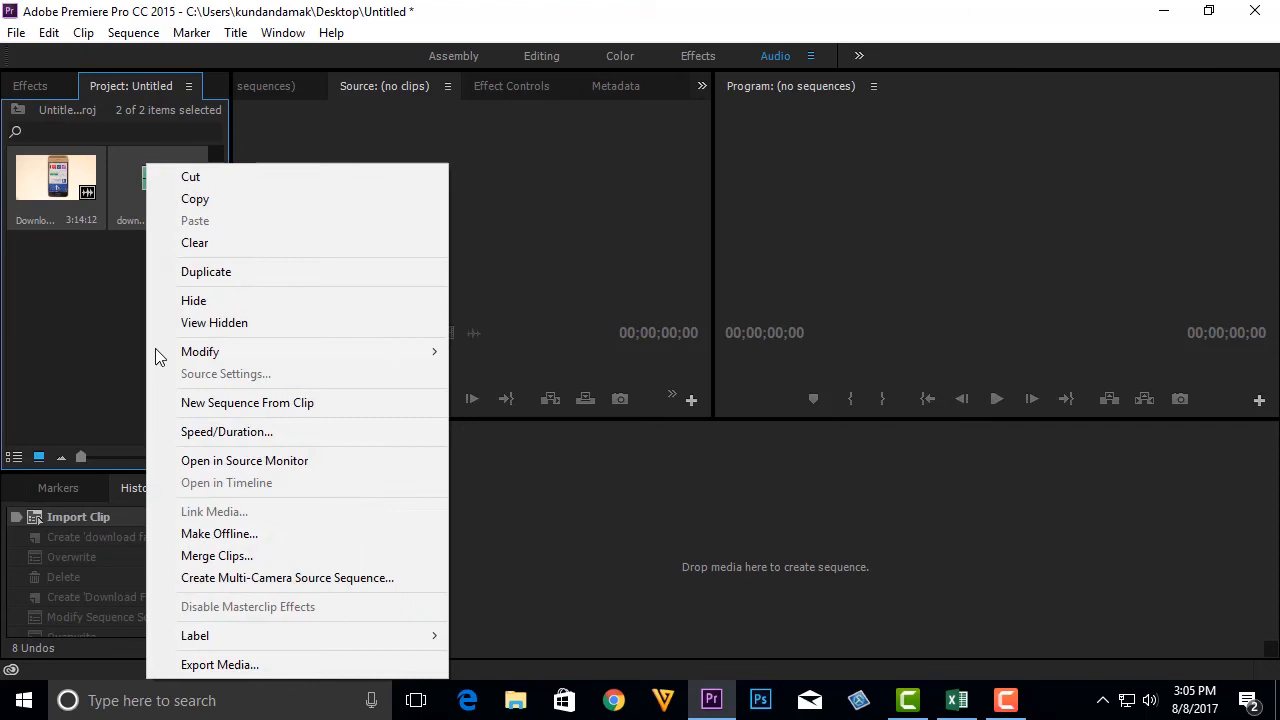
pyautogui.click(216, 555)
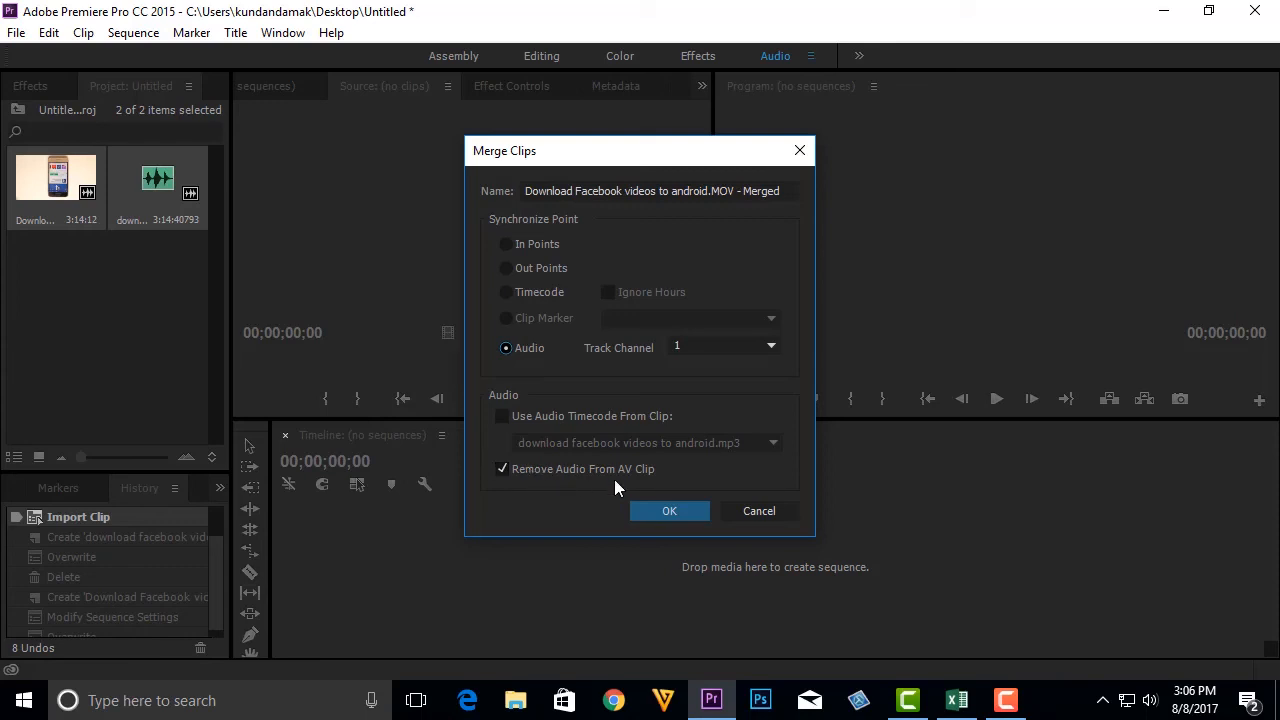
pyautogui.click(669, 511)
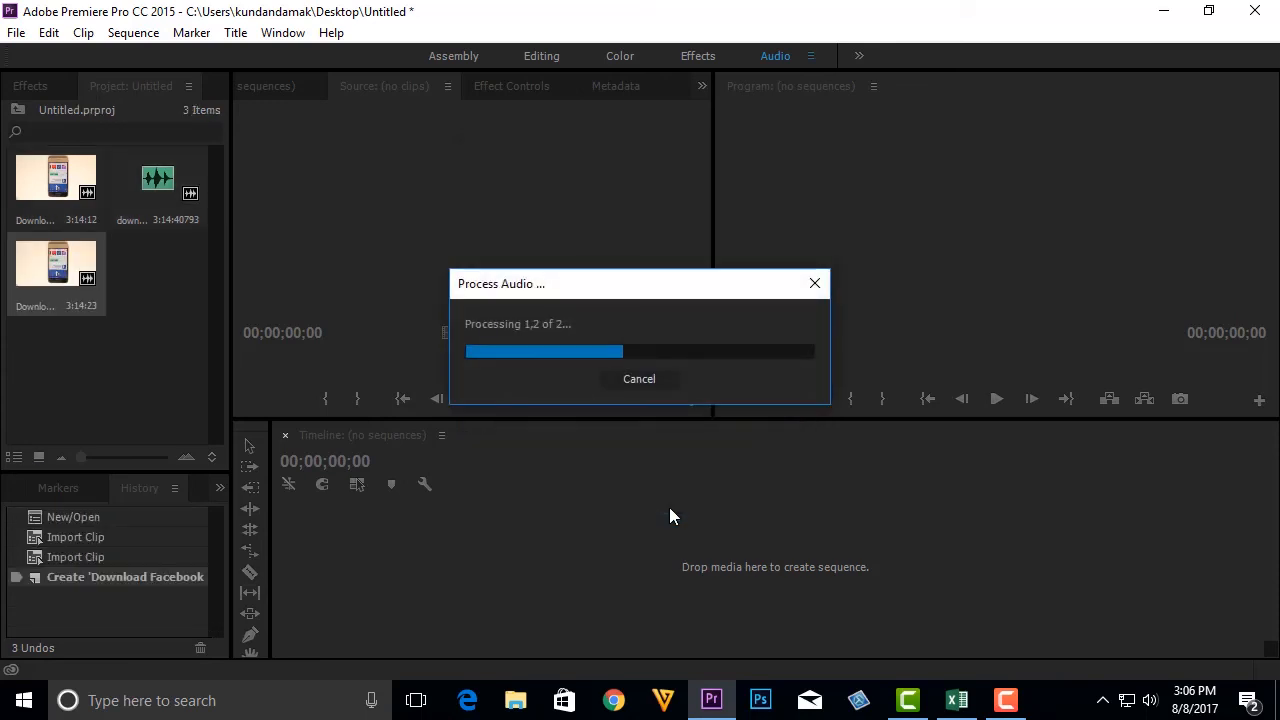